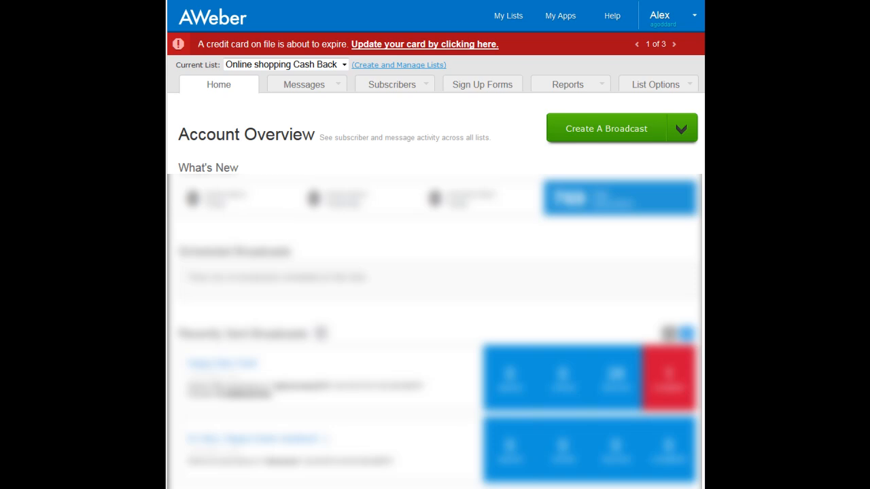
{"action": "mouse_move", "coordinate": [392, 67]}
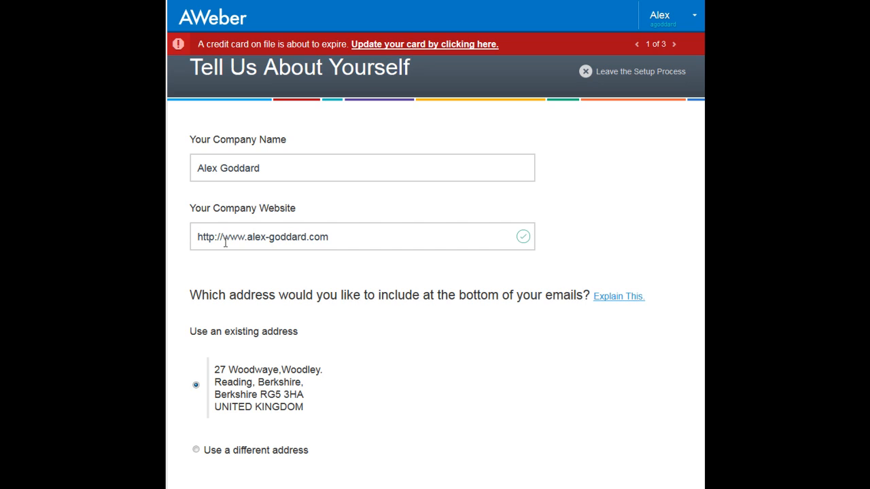
{"action": "mouse_move", "coordinate": [403, 238]}
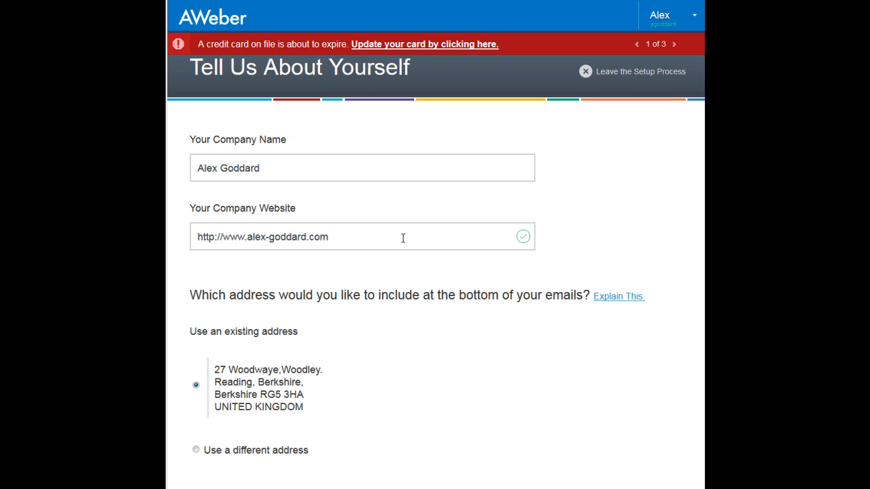
Step: Scroll through the company, address and sender details on the setup form
{"action": "scroll", "scroll_direction": "down", "scroll_amount": 3}
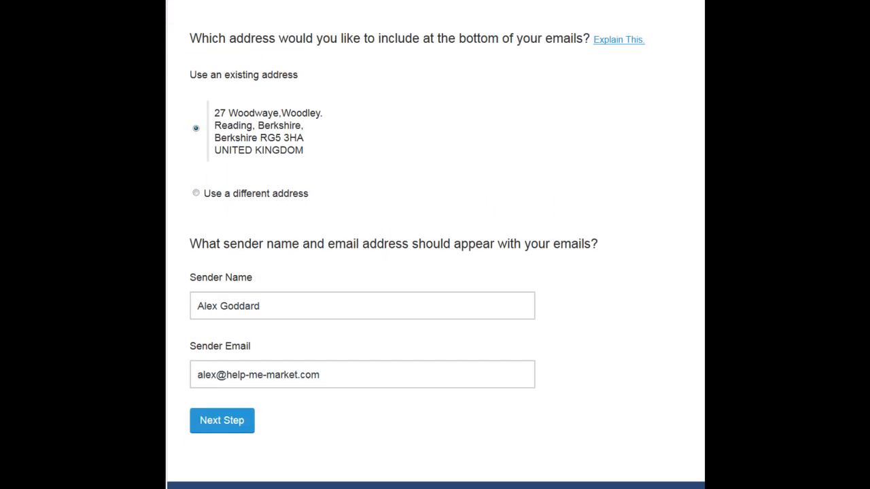
{"action": "mouse_move", "coordinate": [566, 372]}
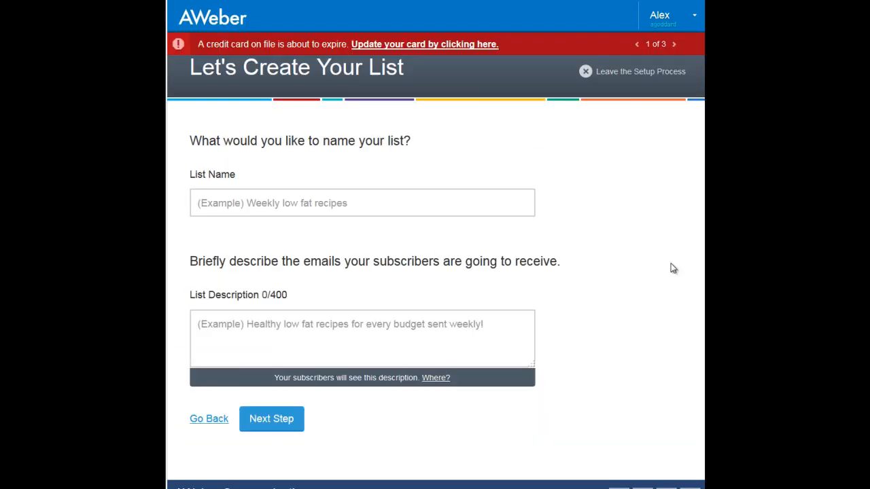
Step: Name the list 'oppi off' with description 'ok' and advance to the confirmation message
{"action": "type", "text": "op"}
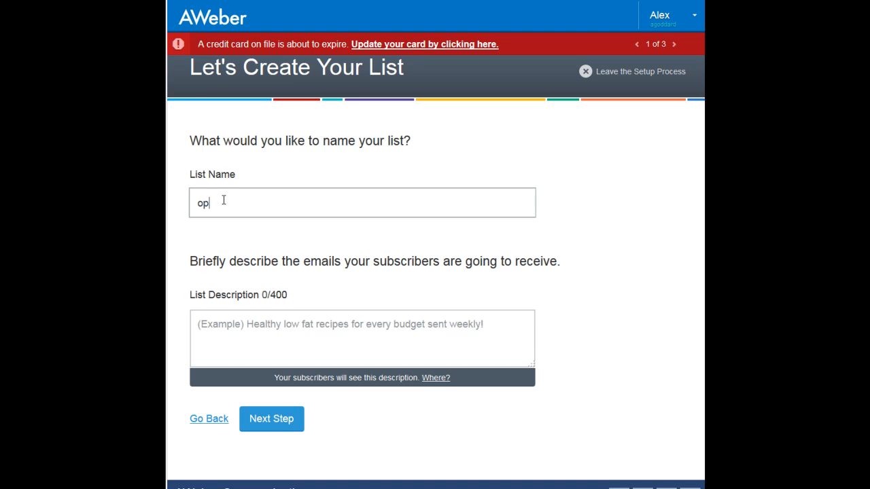
{"action": "type", "text": "pi off"}
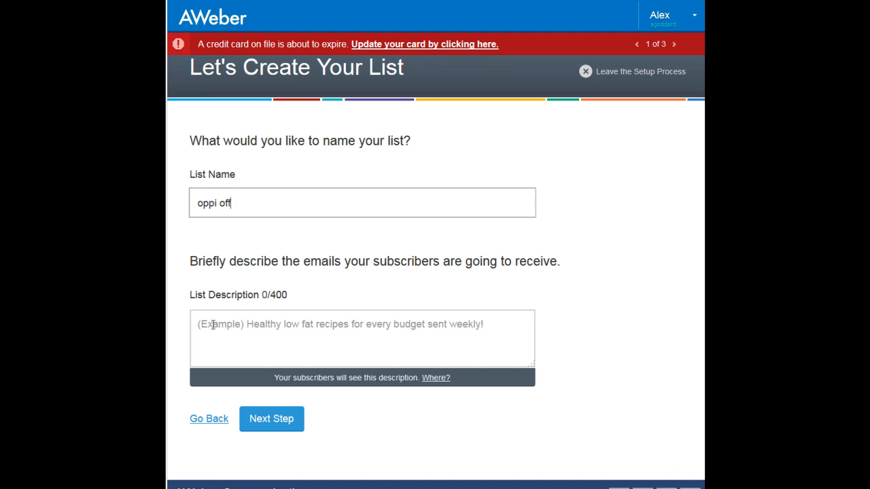
{"action": "type", "text": "ok"}
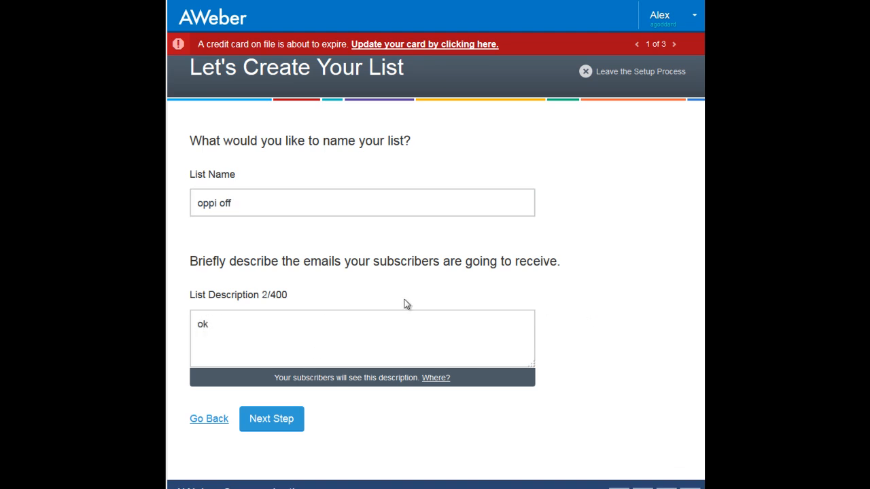
{"action": "left_click", "coordinate": [271, 419]}
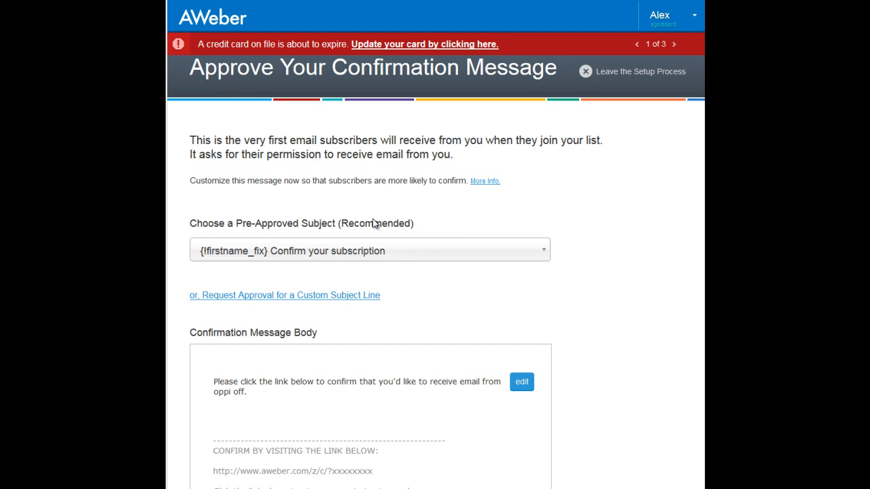
Step: Review the confirmation message, then approve it to create the 'oppi off' list
{"action": "scroll", "scroll_direction": "down", "scroll_amount": 3}
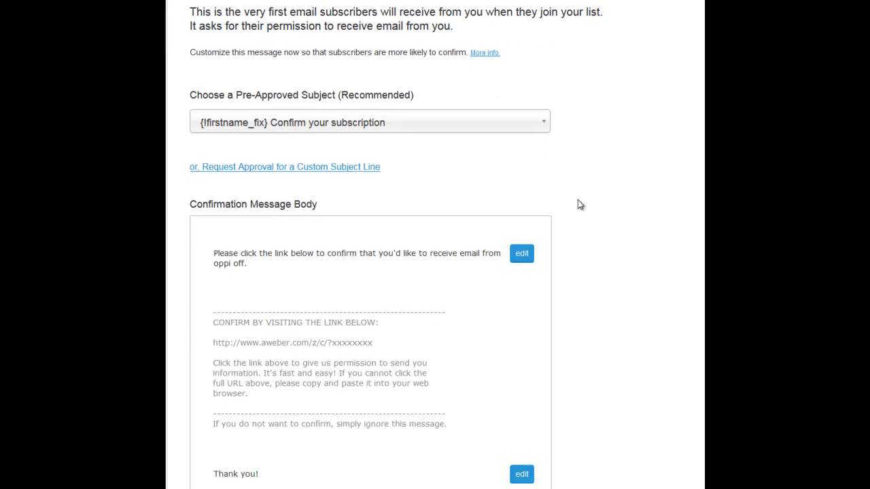
{"action": "scroll", "scroll_direction": "down", "scroll_amount": 3}
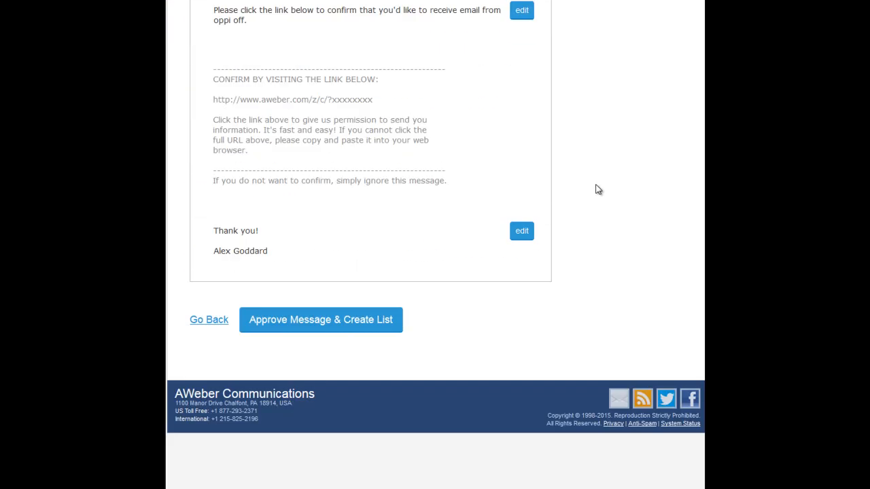
{"action": "scroll", "scroll_direction": "down", "scroll_amount": 3}
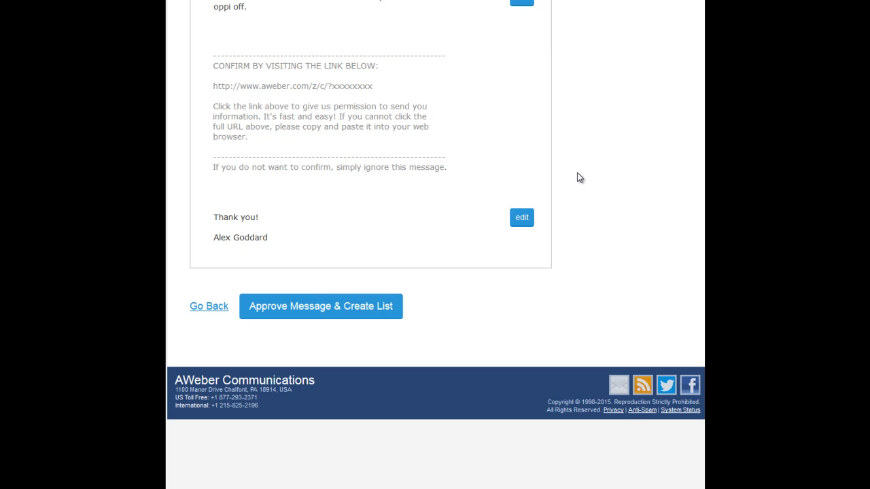
{"action": "mouse_move", "coordinate": [590, 218]}
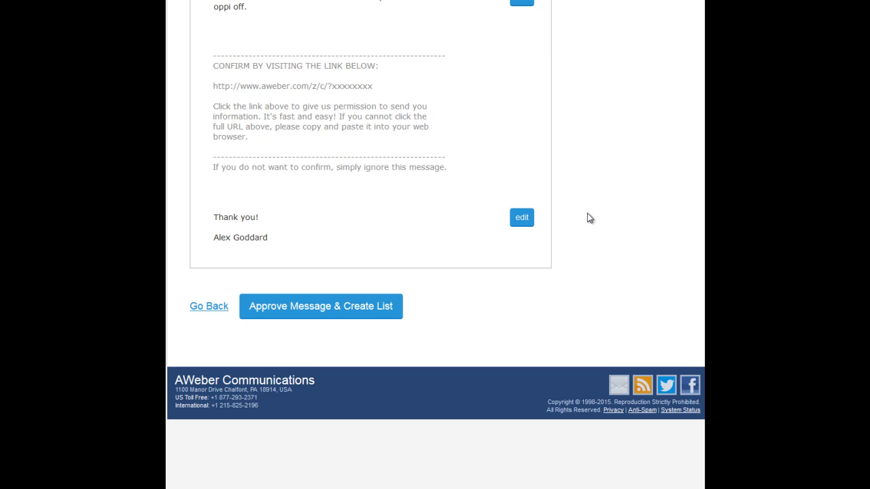
{"action": "scroll", "scroll_direction": "up", "scroll_amount": 3}
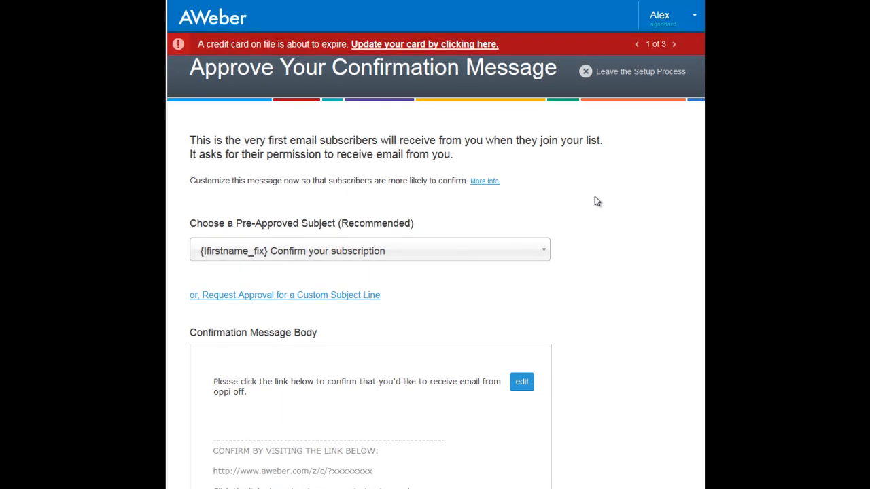
{"action": "scroll", "scroll_direction": "down", "scroll_amount": 3}
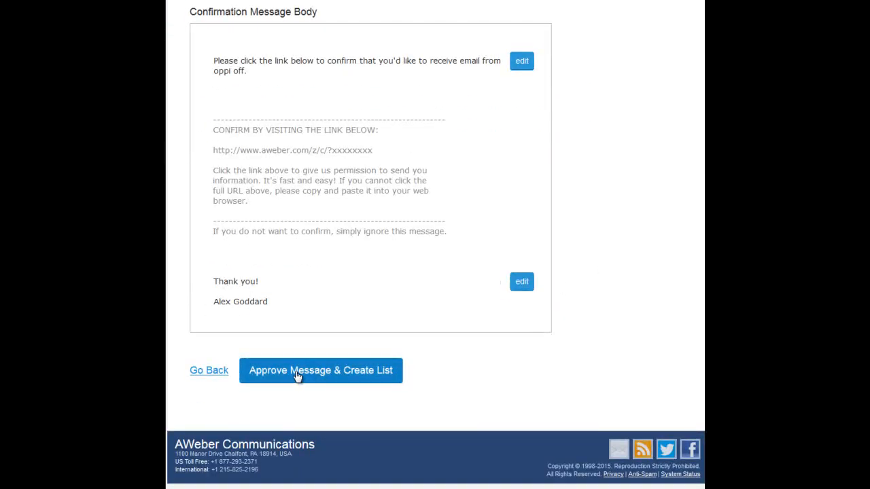
{"action": "left_click", "coordinate": [320, 371]}
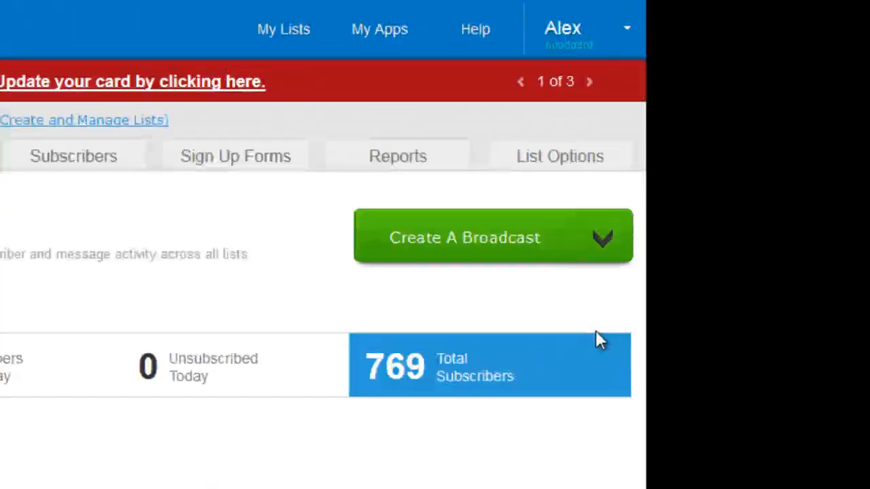
Step: Open the List Options menu for the 'oppi off' list
{"action": "left_click", "coordinate": [559, 156]}
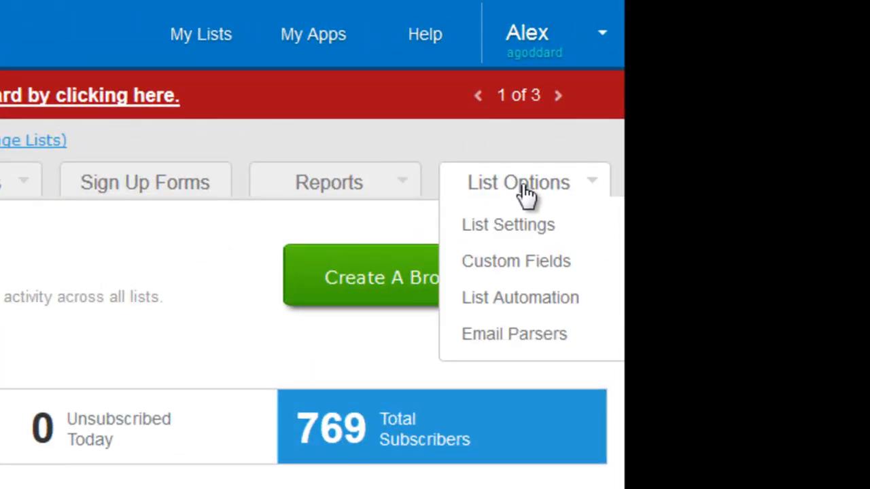
{"action": "mouse_move", "coordinate": [508, 225]}
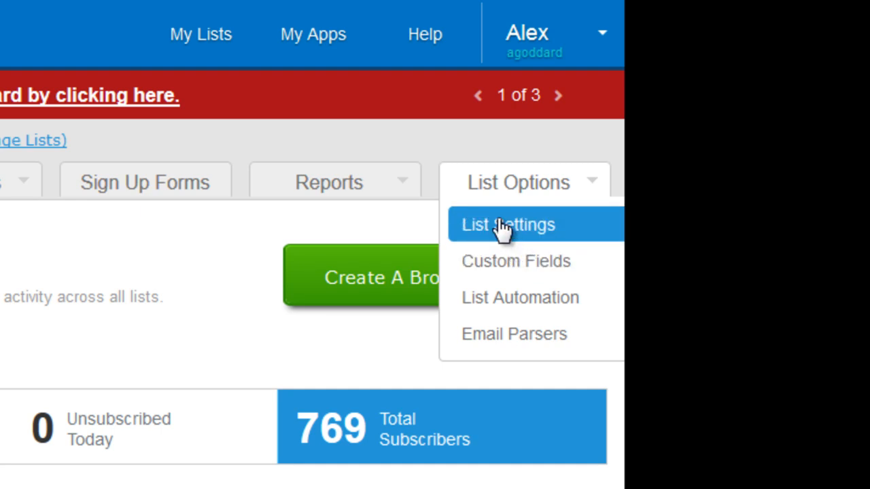
{"action": "mouse_move", "coordinate": [508, 231]}
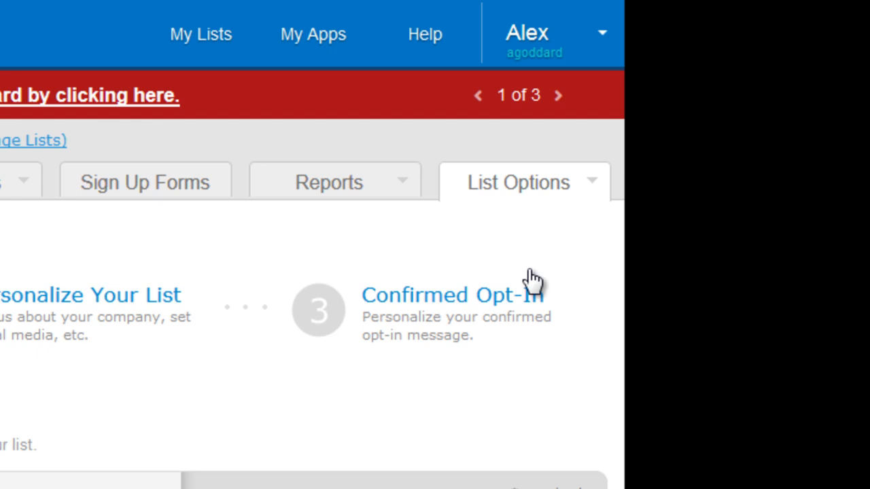
{"action": "mouse_move", "coordinate": [445, 306]}
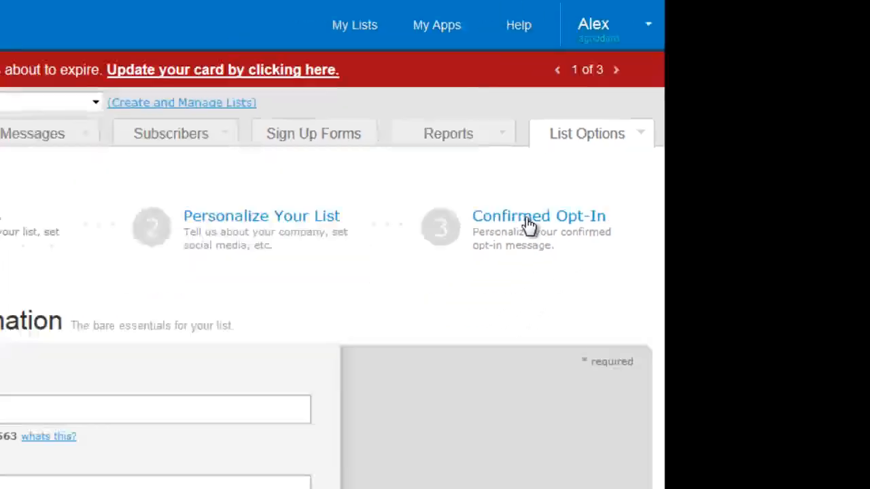
Step: Show the Confirmed Opt-In settings and find Require Opt-In on Web Forms
{"action": "left_click", "coordinate": [539, 216]}
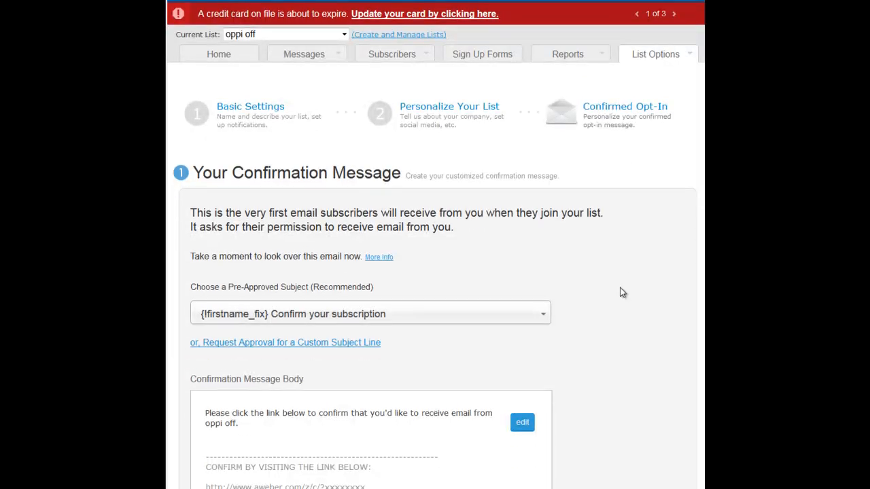
{"action": "scroll", "scroll_direction": "down", "scroll_amount": 3}
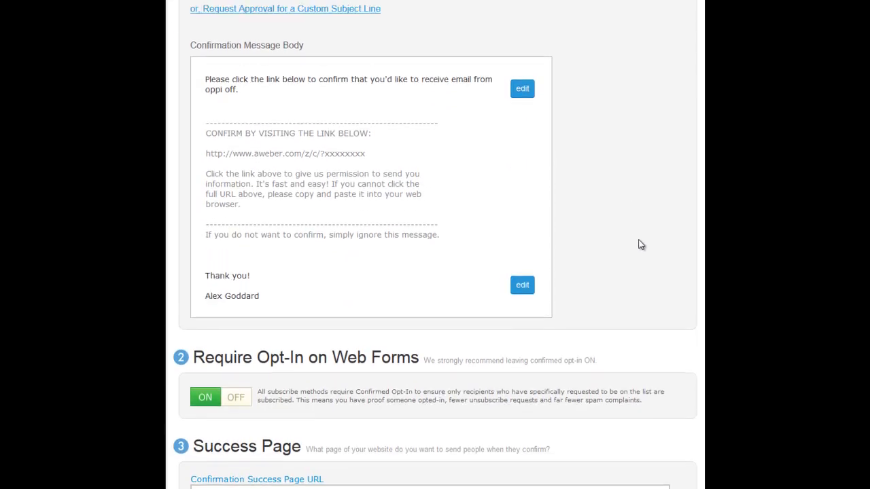
{"action": "scroll", "scroll_direction": "up", "scroll_amount": 3}
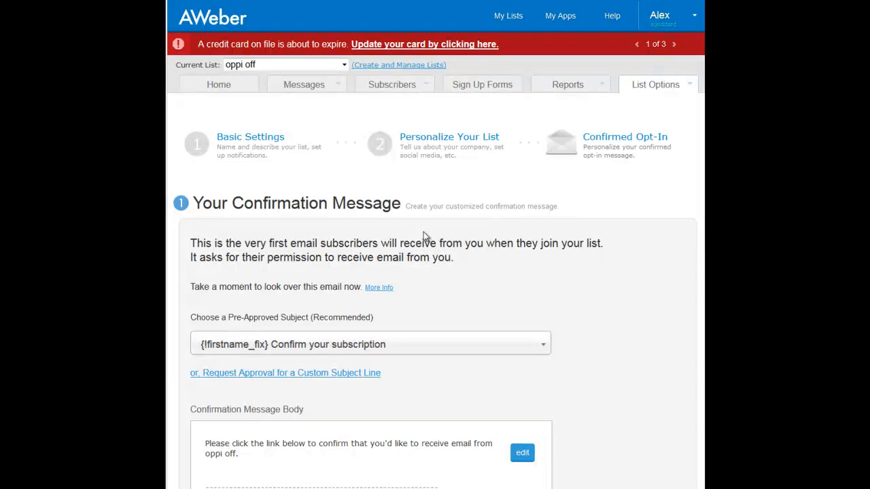
{"action": "scroll", "scroll_direction": "down", "scroll_amount": 3}
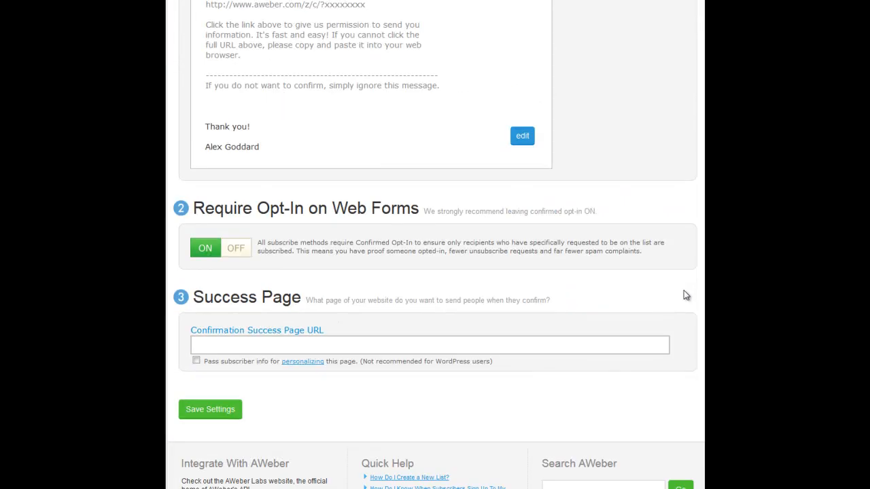
{"action": "mouse_move", "coordinate": [313, 230]}
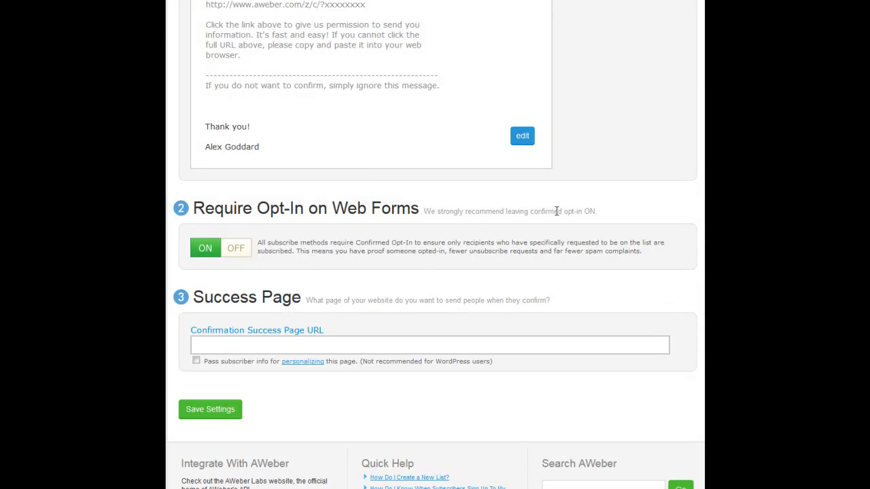
{"action": "mouse_move", "coordinate": [243, 251]}
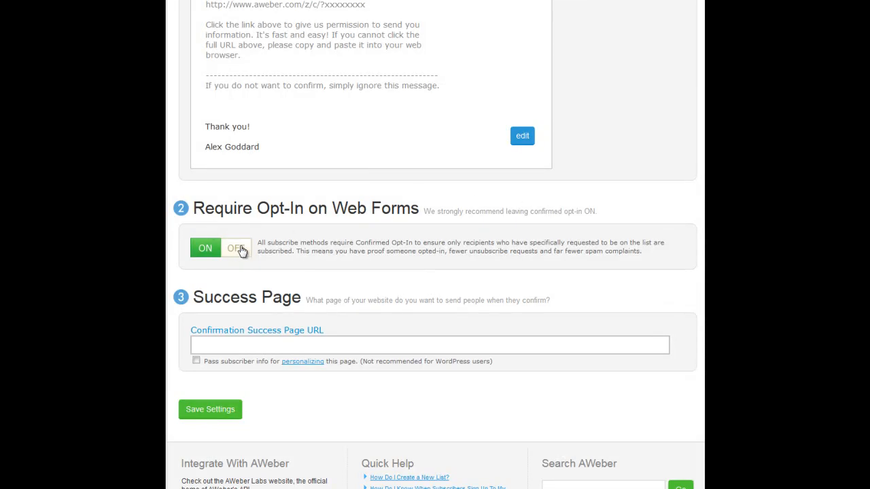
Step: Turn Require Opt-In on Web Forms OFF, confirm with Yes, and save settings
{"action": "left_click", "coordinate": [236, 248]}
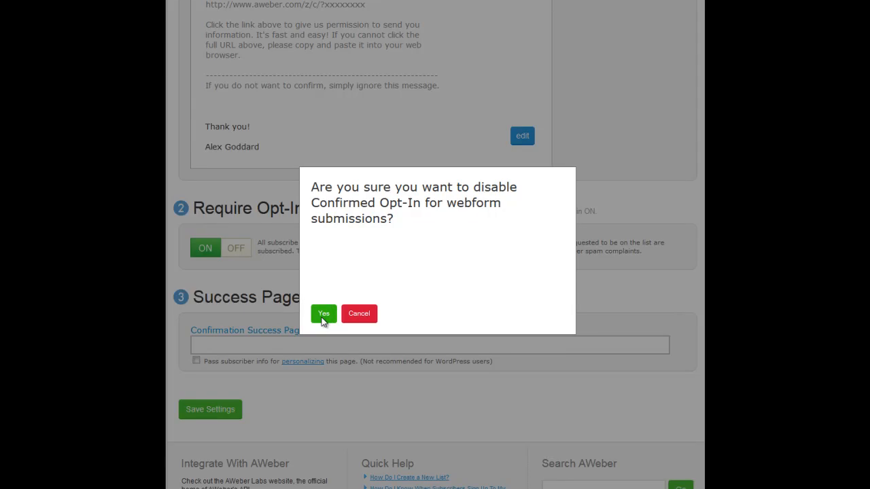
{"action": "left_click", "coordinate": [324, 313]}
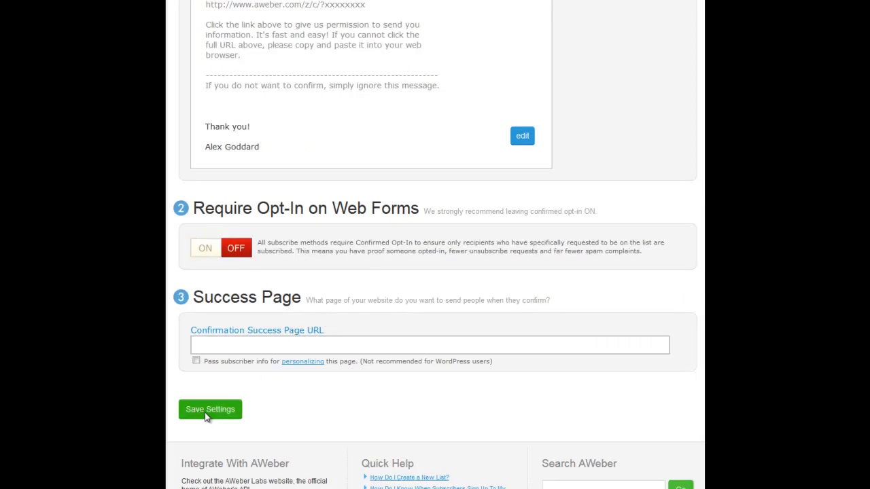
{"action": "left_click", "coordinate": [209, 409]}
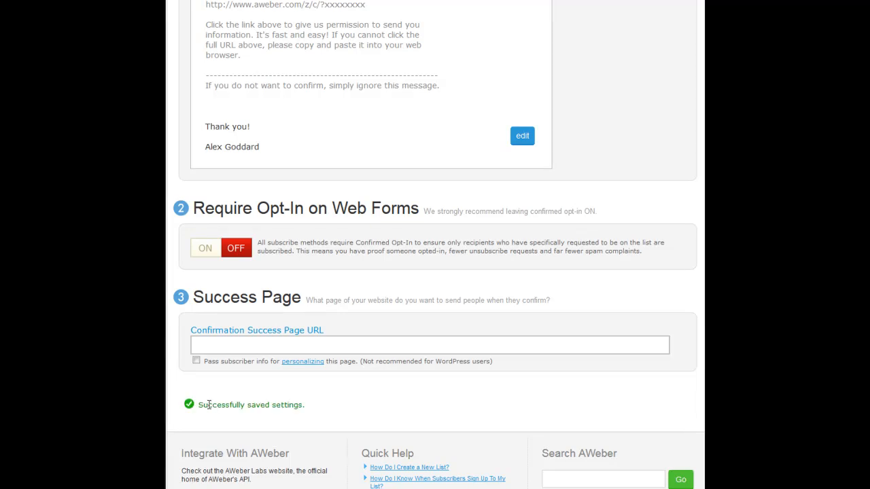
{"action": "mouse_move", "coordinate": [610, 339]}
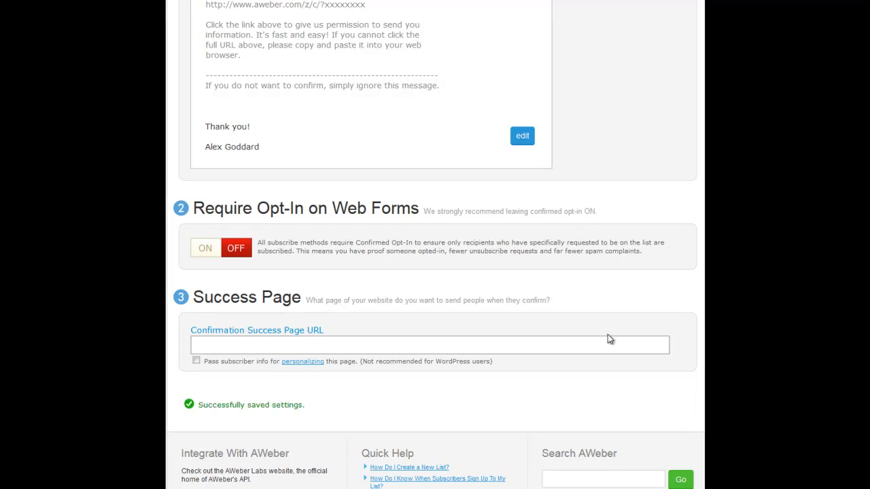